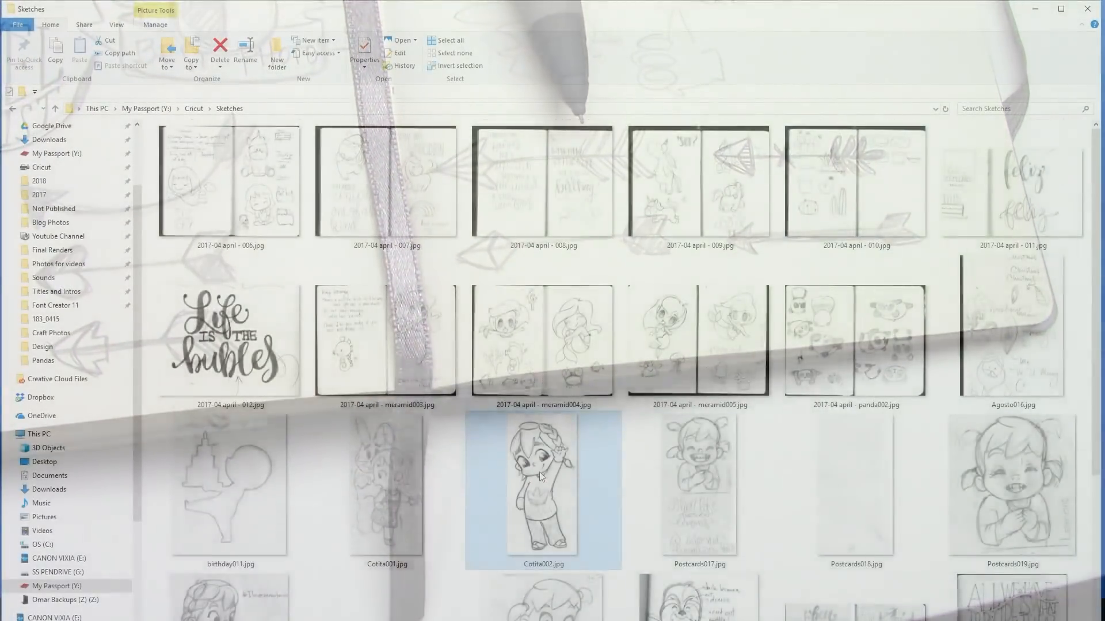
Open the Travel quotes003.jpg sketch scan in Photos
double_click(541, 489)
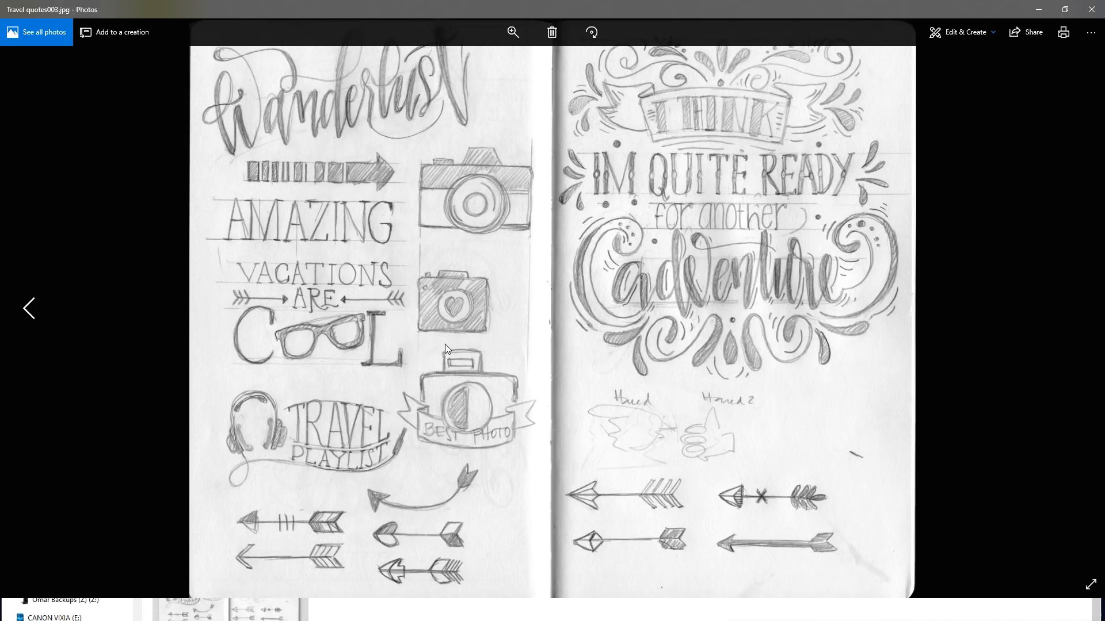
click(29, 308)
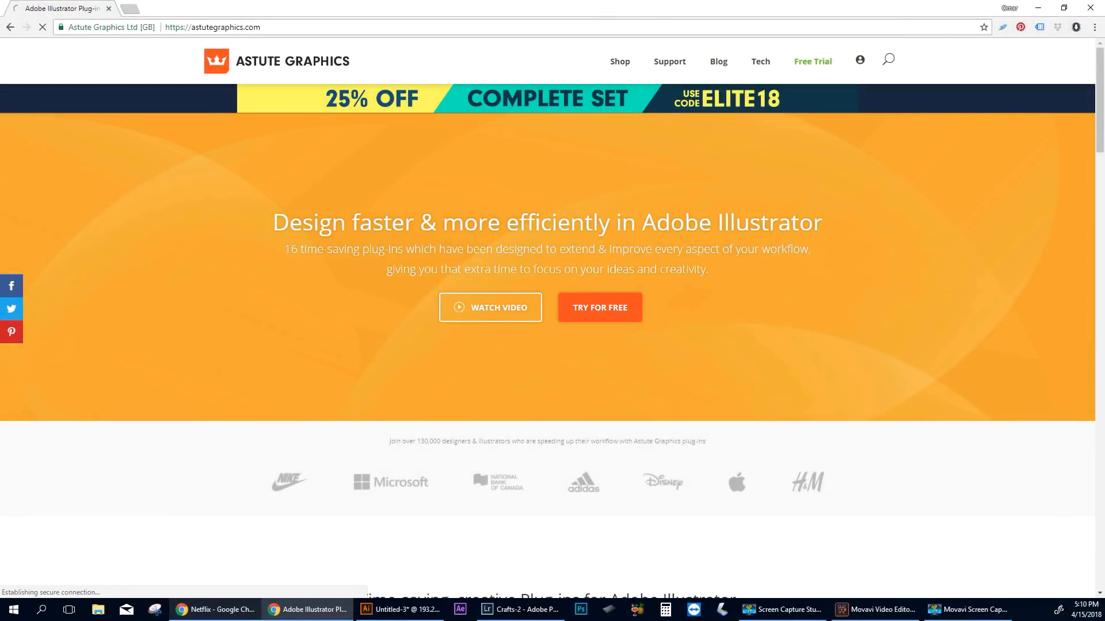
Browse astutegraphics.com in Chrome before returning to Illustrator
click(812, 61)
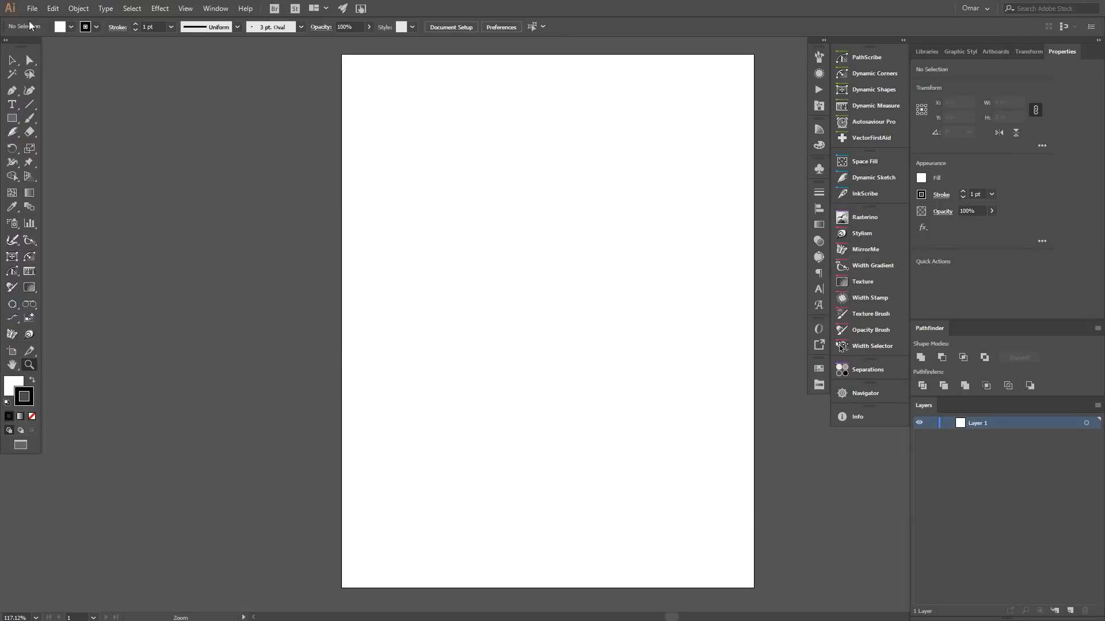
Create a new Letter-preset document with CMYK colour mode
click(32, 8)
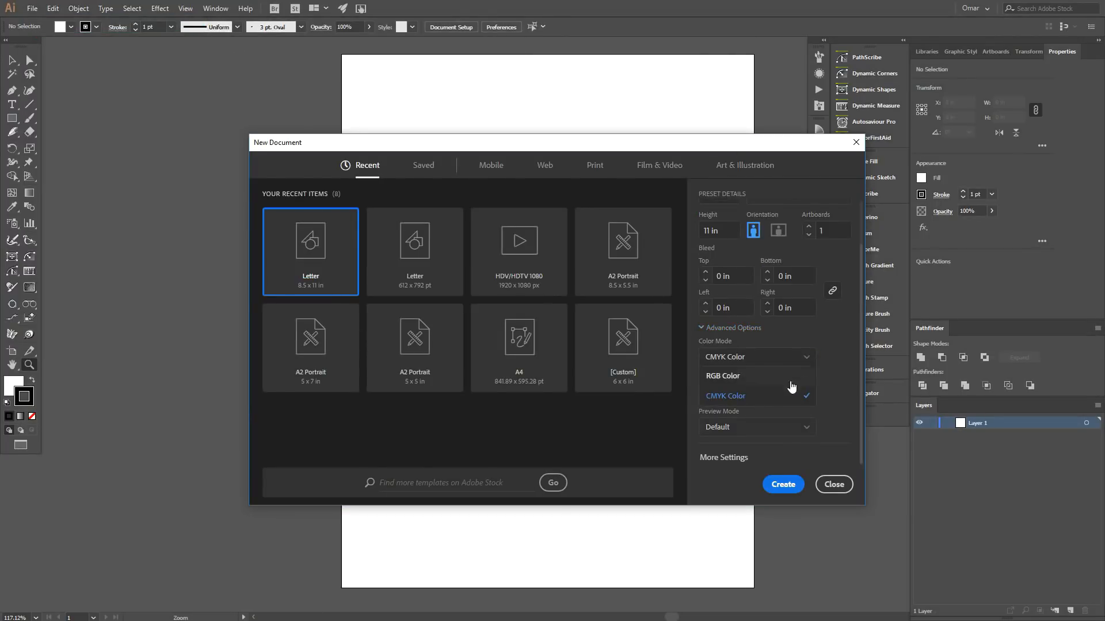
click(725, 396)
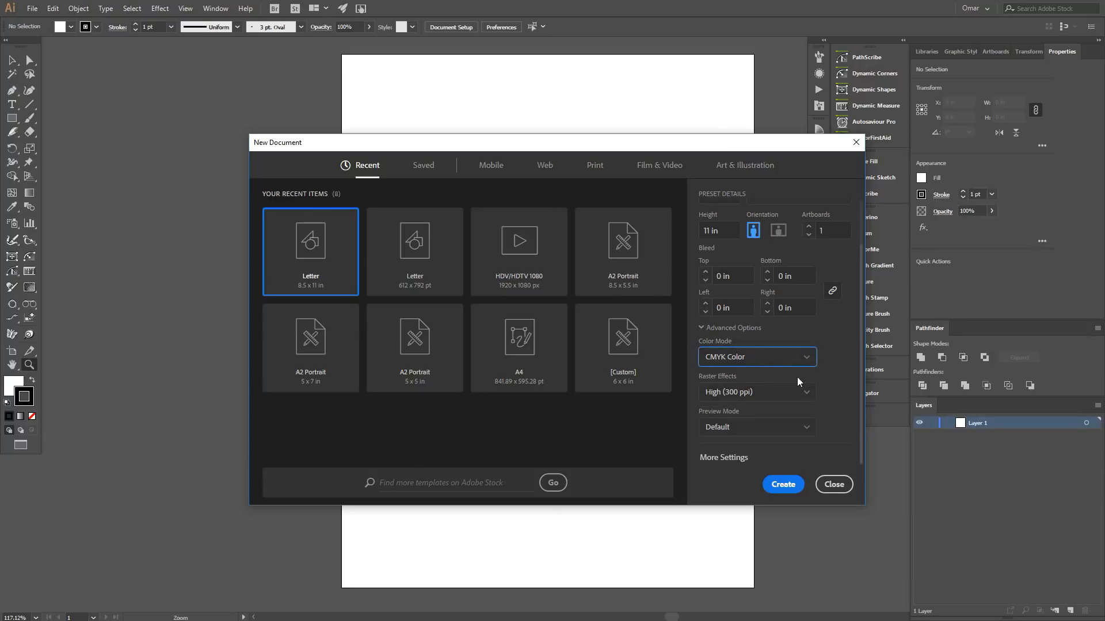
click(782, 484)
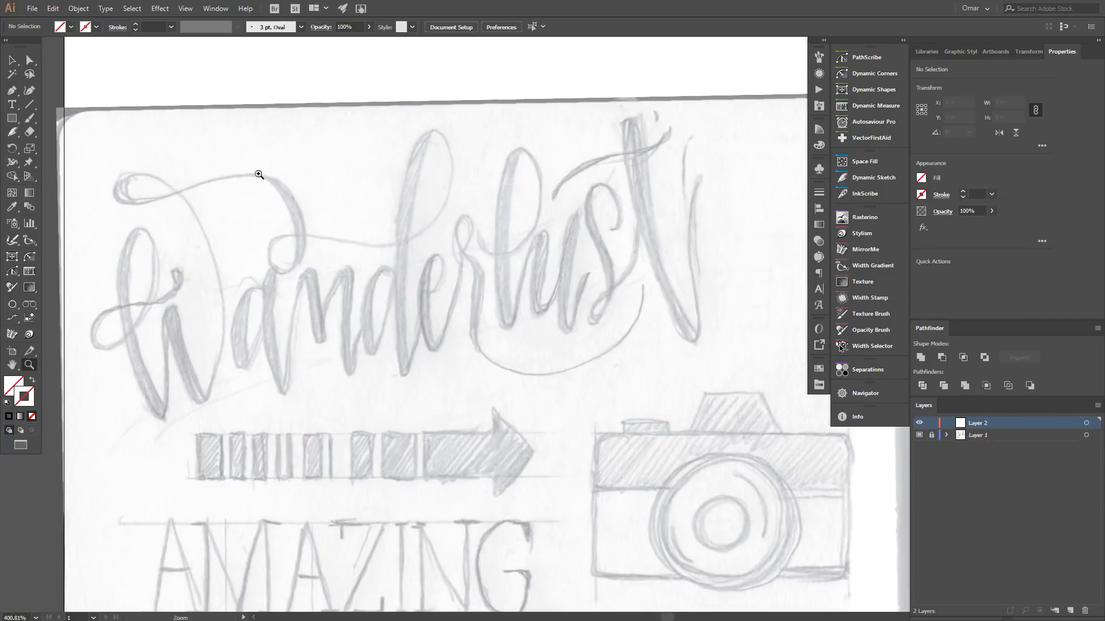
Set Paintbrush fidelity, restore default black, and paint over the Wanderlust lettering
double_click(12, 115)
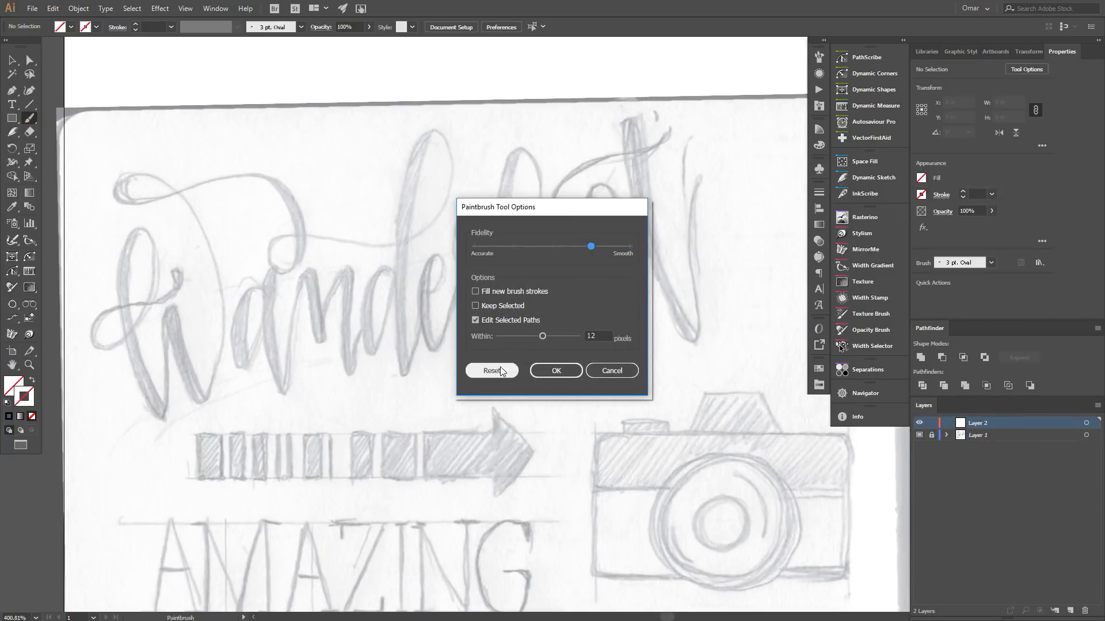
click(556, 371)
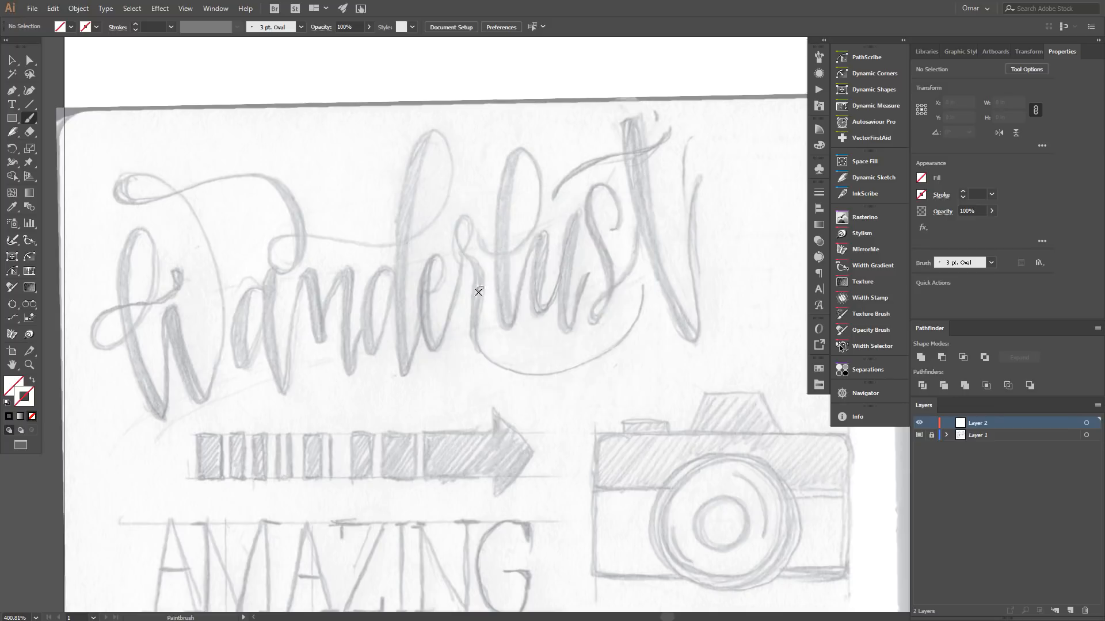
key(capslock)
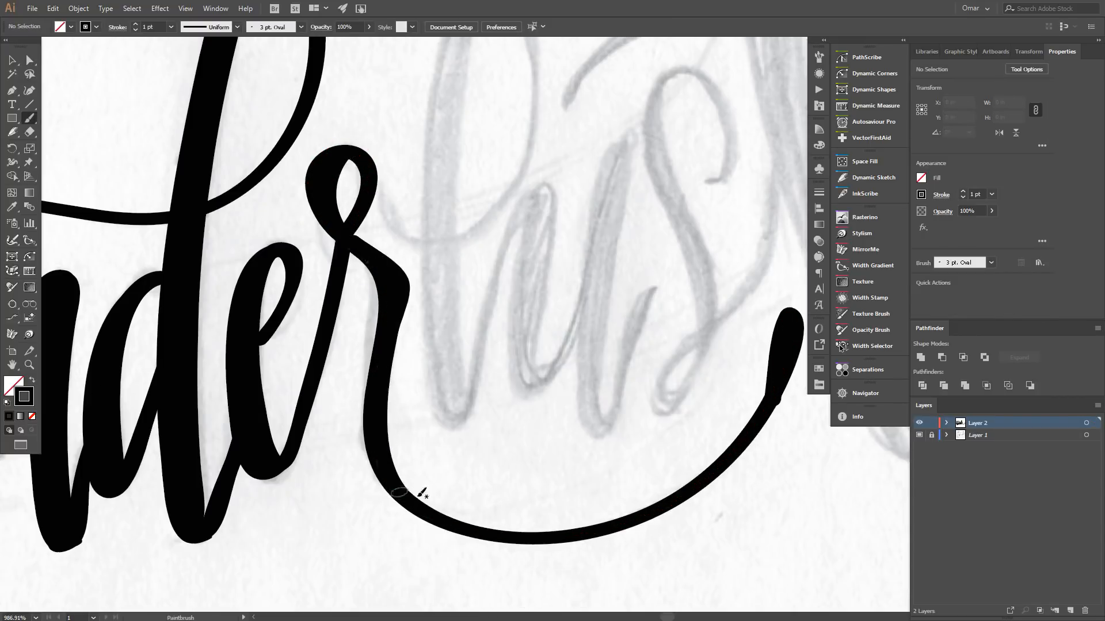
scroll(down, 3)
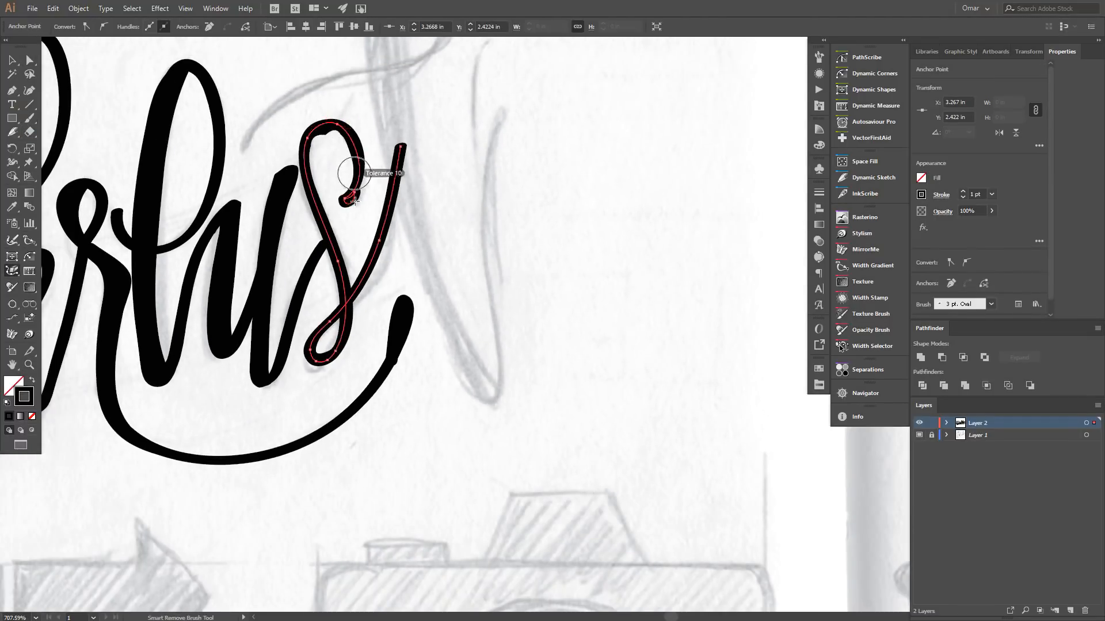
Undo a change while refining the Wanderlust lettering's anchor points
key(ctrl+z)
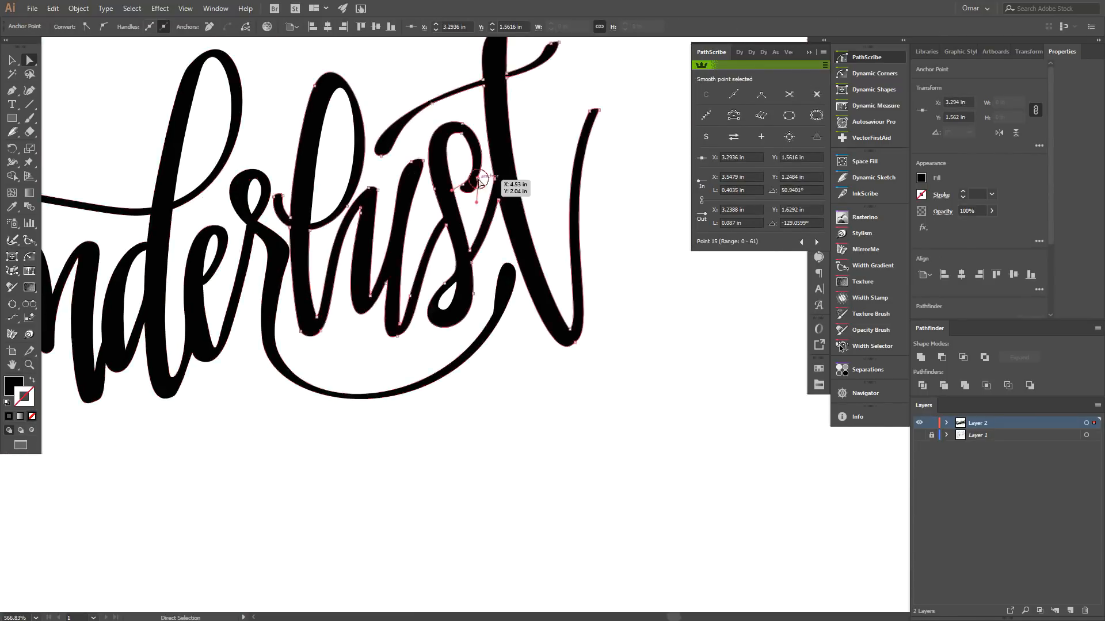
Zoom and pan over the sketch while tracing the remaining travel designs
key(z)
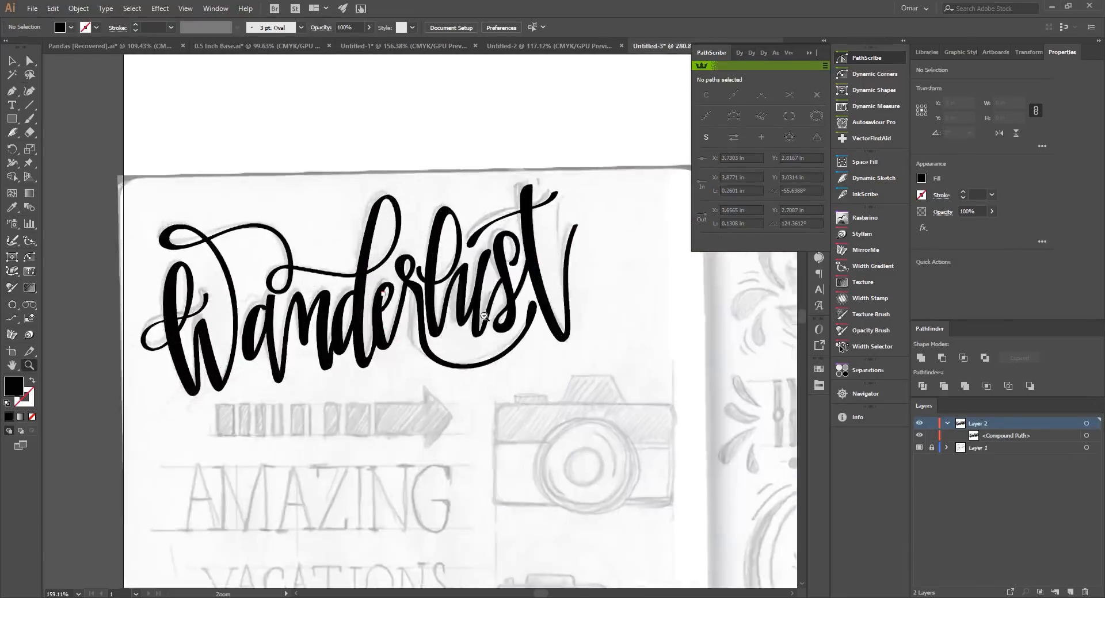
key(space)
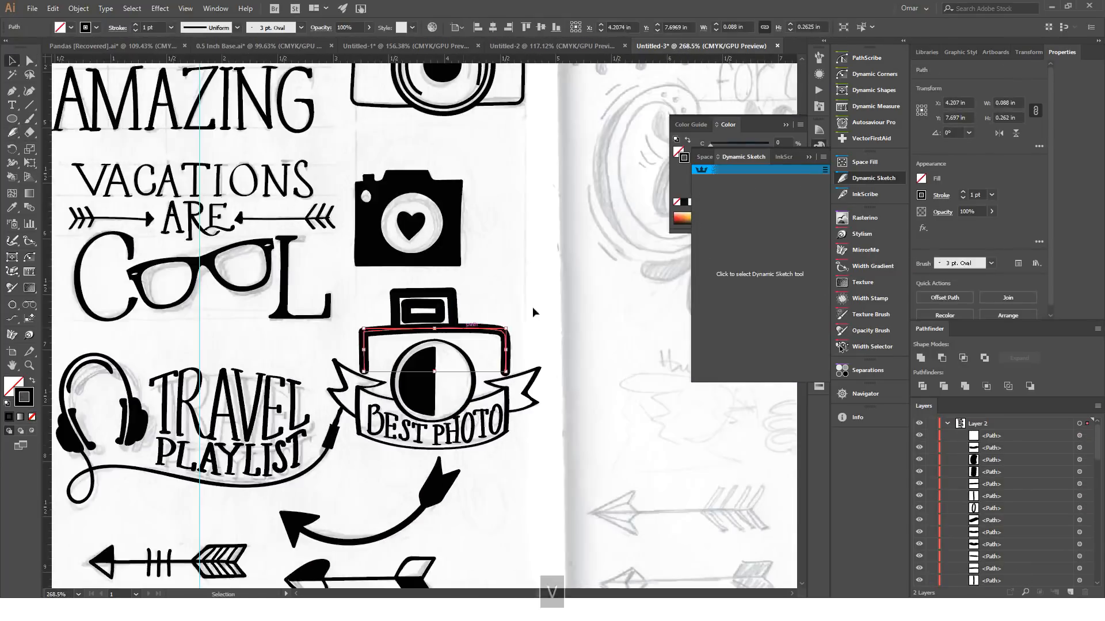
Hide the sketch layer so only the black travel designs show
click(78, 8)
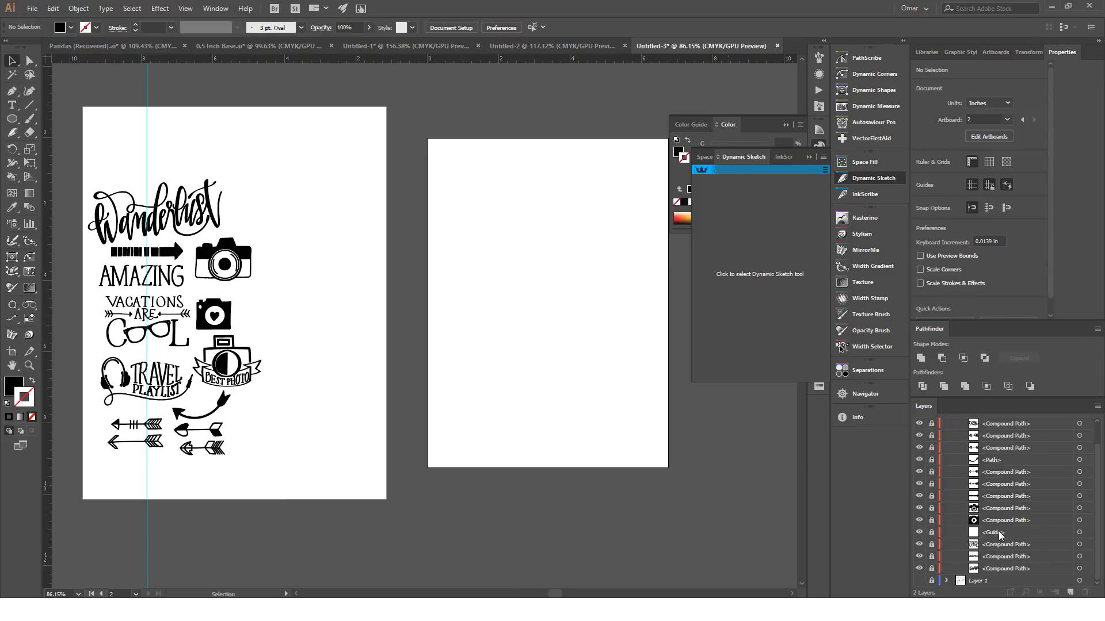
key(ctrl+z)
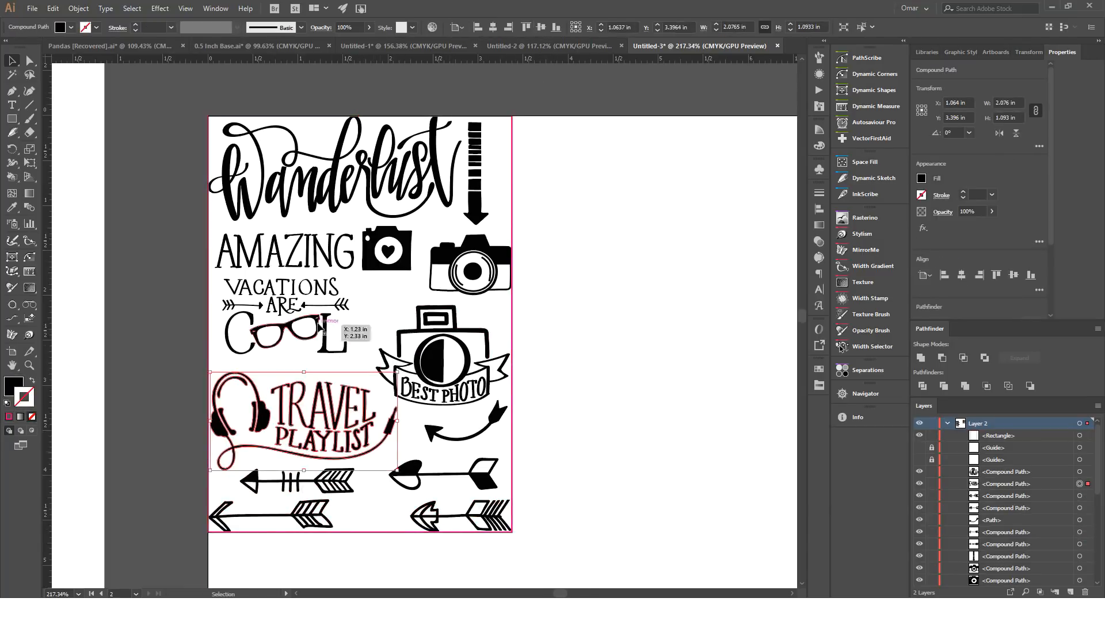
Select the TRAVEL PLAYLIST headphones design to reposition it inside the rectangle
click(875, 178)
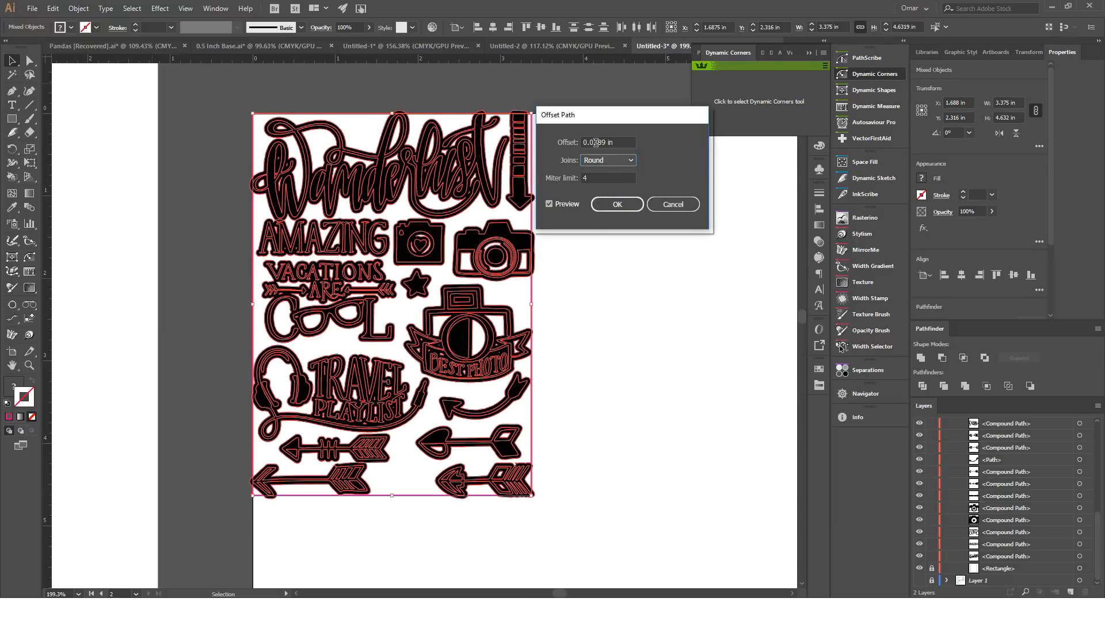
Apply the round-joined offset path around all designs as orange backings
click(615, 204)
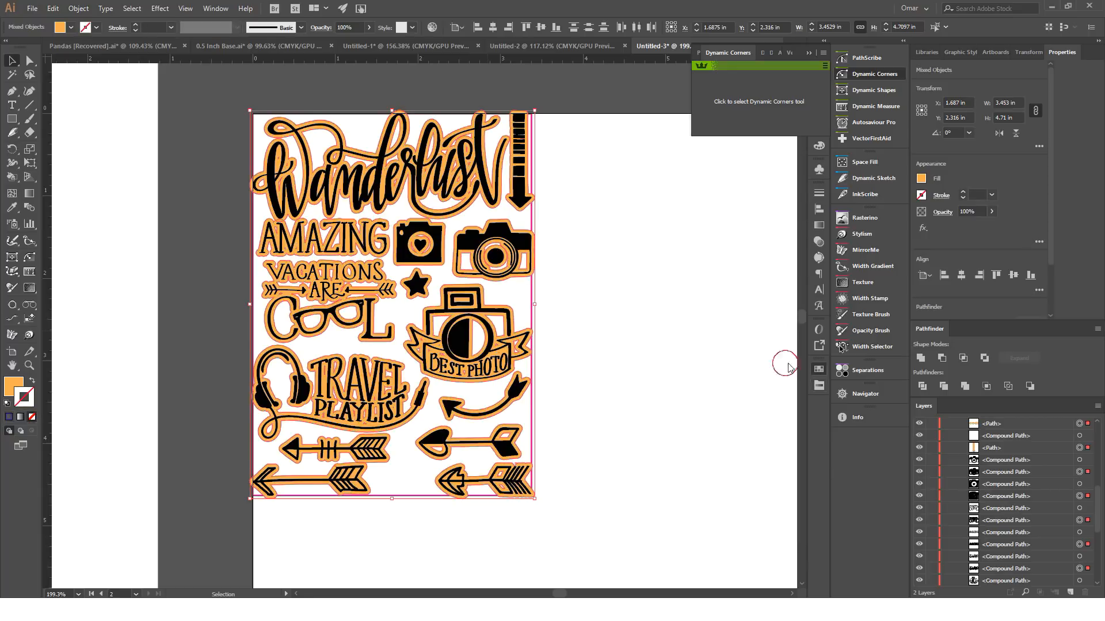
mouse_move(522, 254)
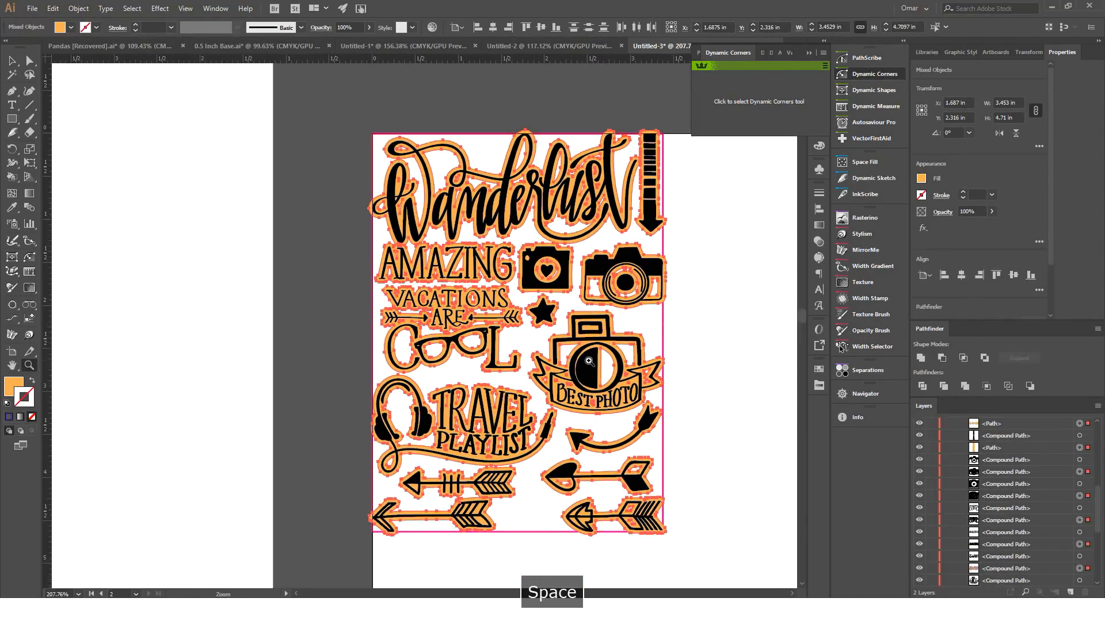
Open the Dynamic Corners panel from the Astute Graphics plug-in strip
click(869, 138)
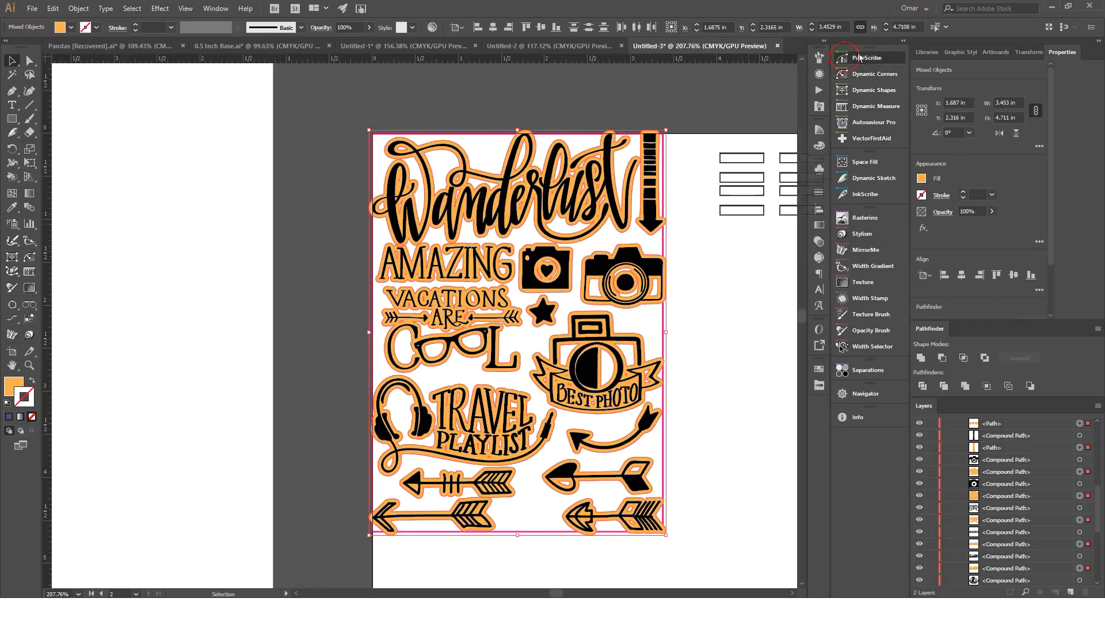
click(874, 75)
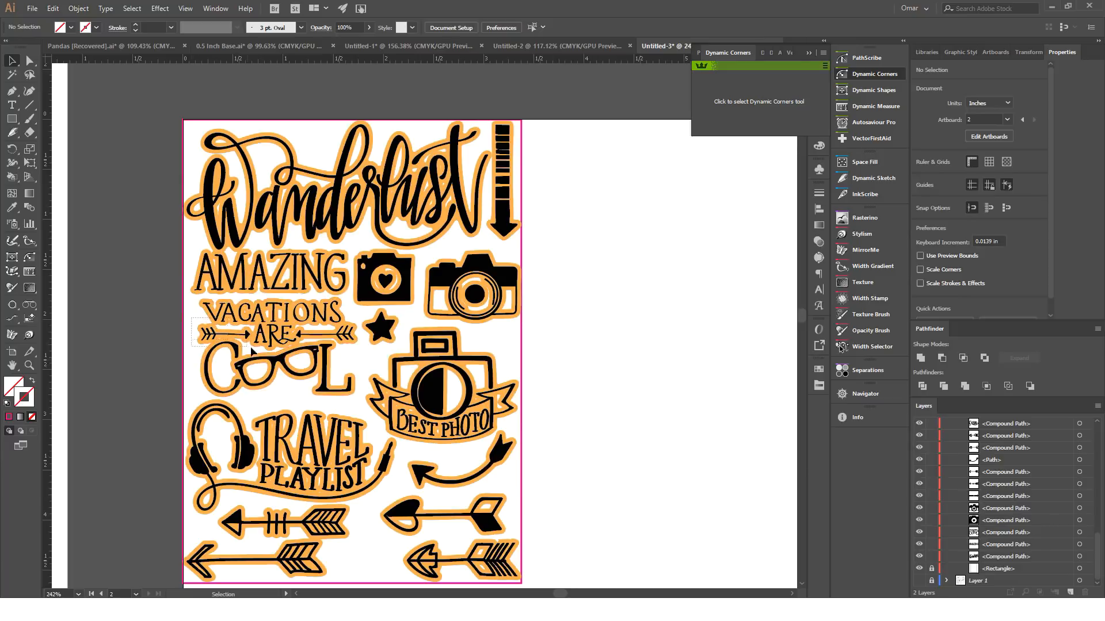
Select the orange offset outline group and bring it in front of the black designs
click(267, 273)
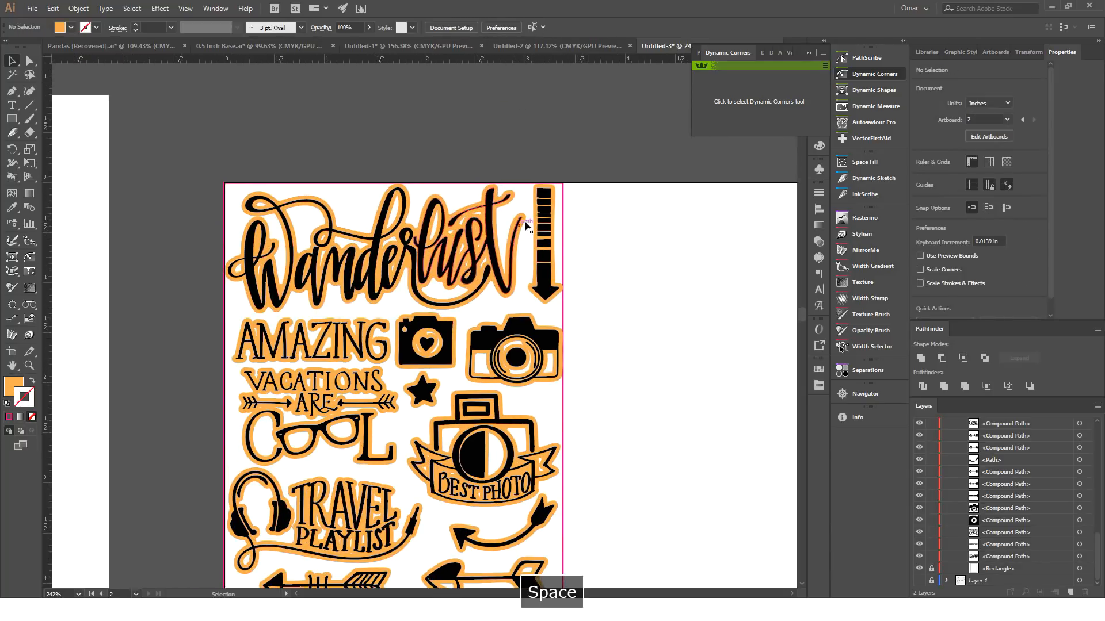
key(ctrl+a)
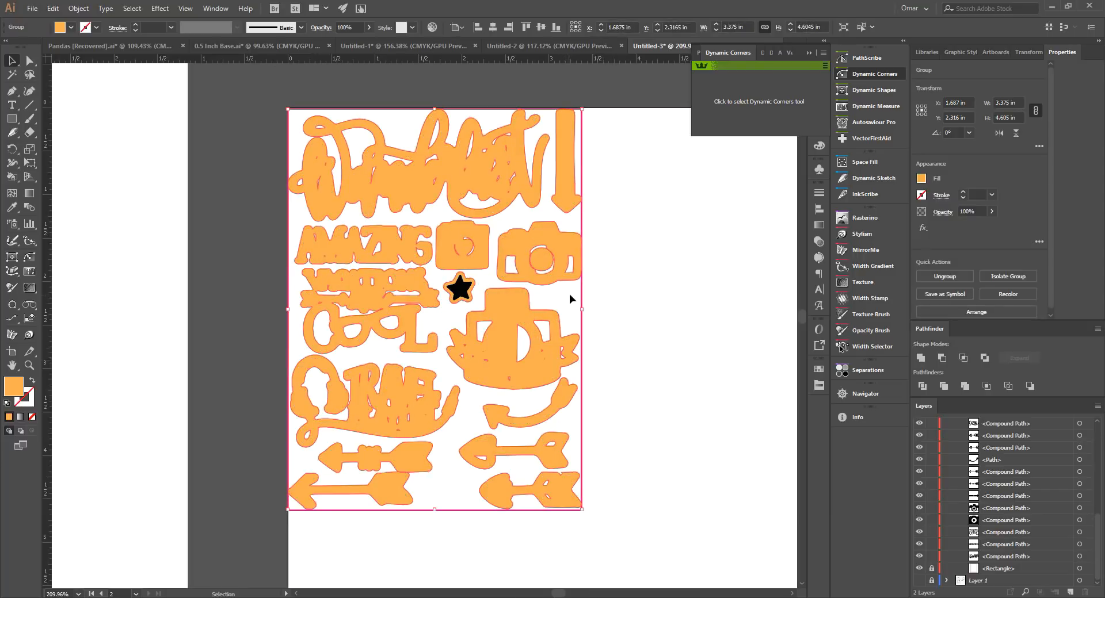
Isolate the outline group and release the Wanderlust outline's compound path into a solid shape
double_click(539, 254)
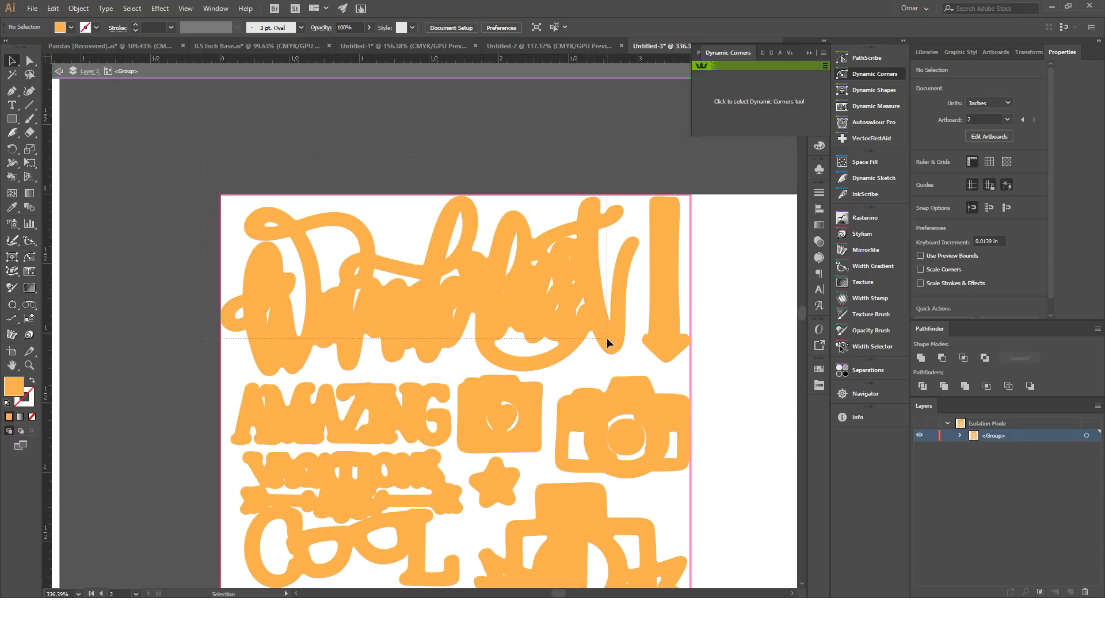
click(422, 282)
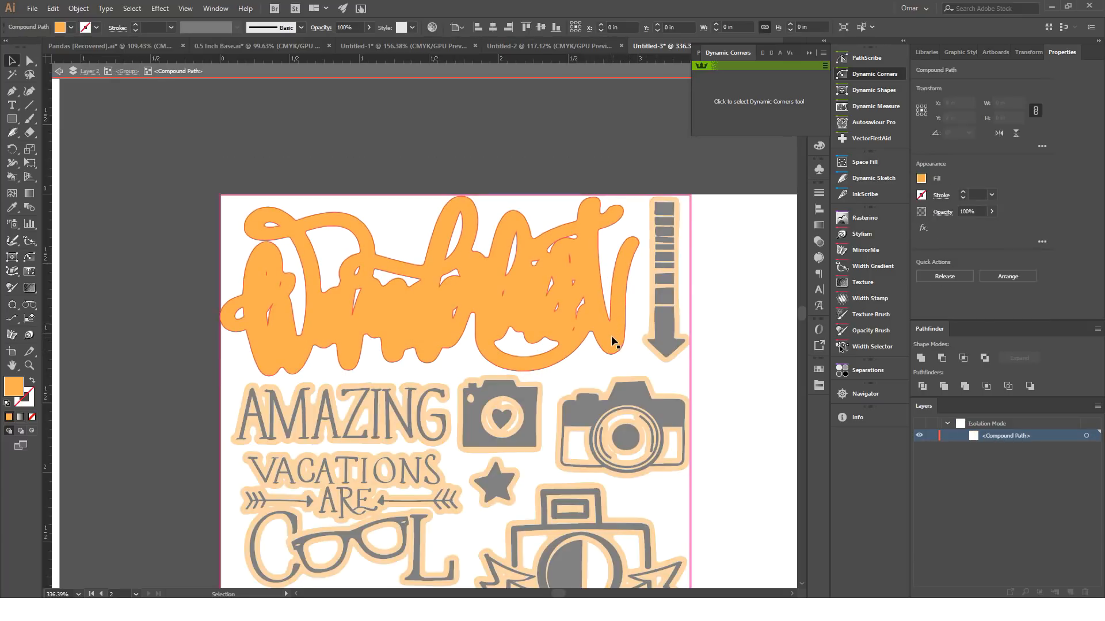
click(624, 345)
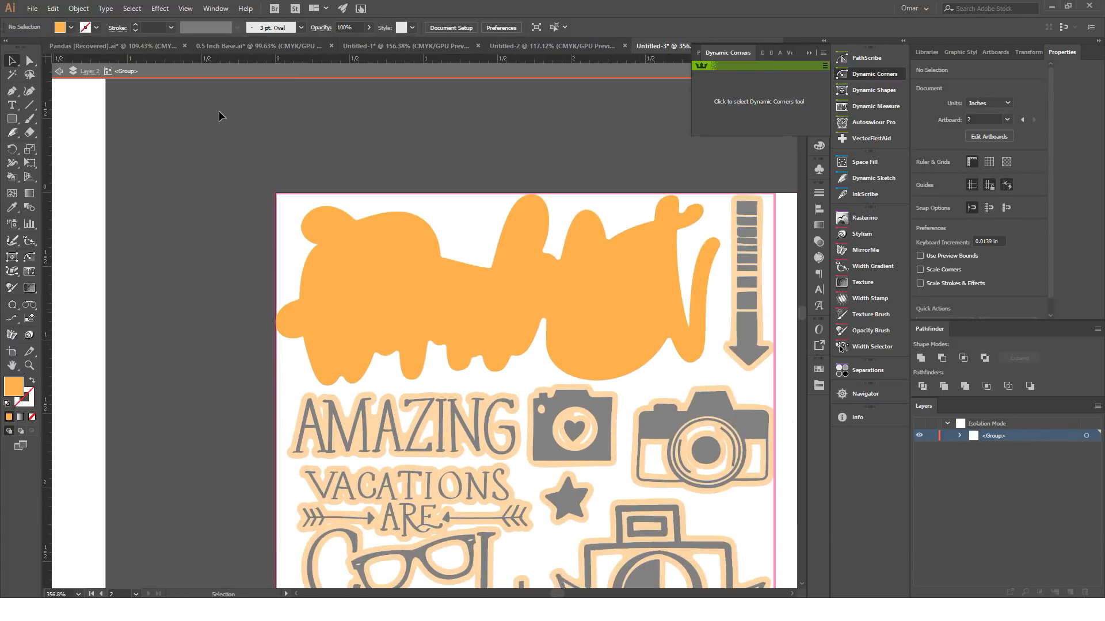
click(571, 427)
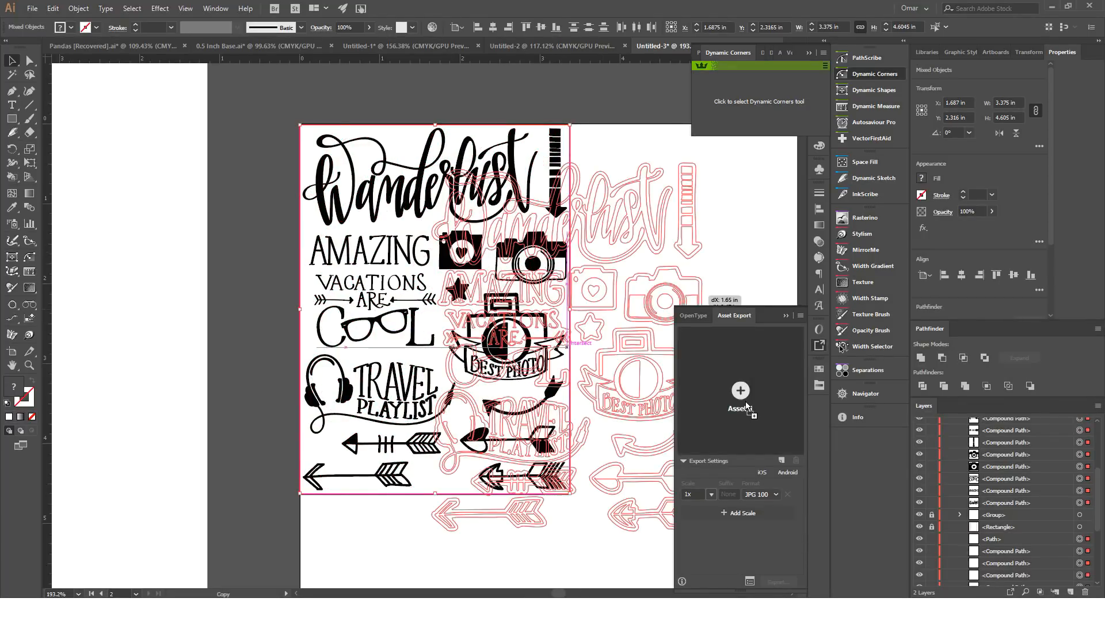
Add the travel sticker sheet artwork as an export asset
click(739, 398)
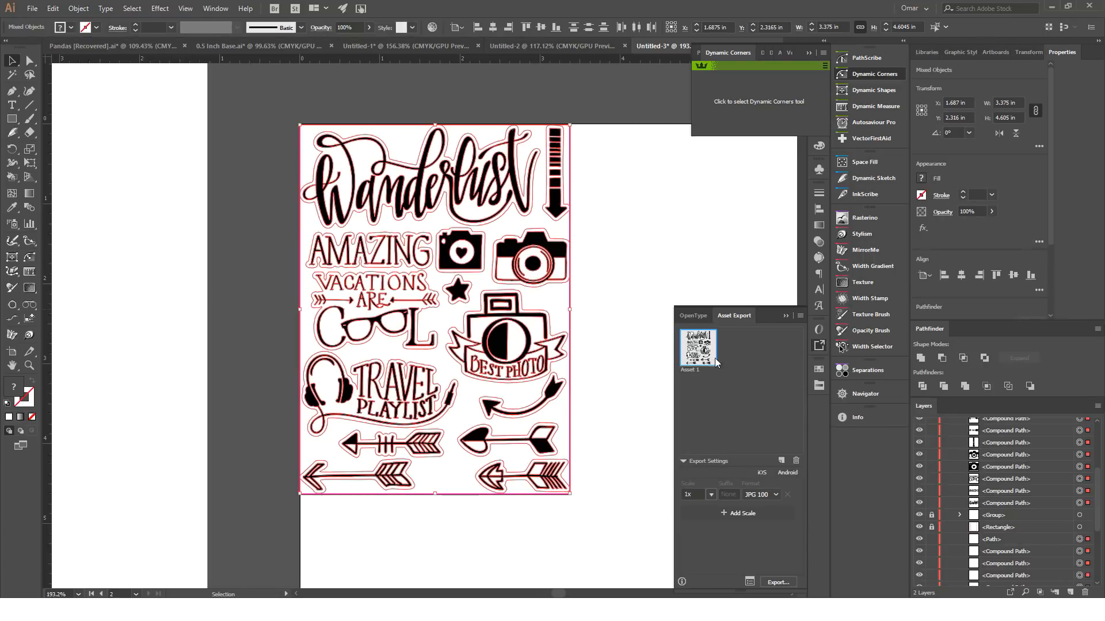
Set Asset 1 to export PNG at 3x and 1x, with suffix 300 on 3x
click(692, 493)
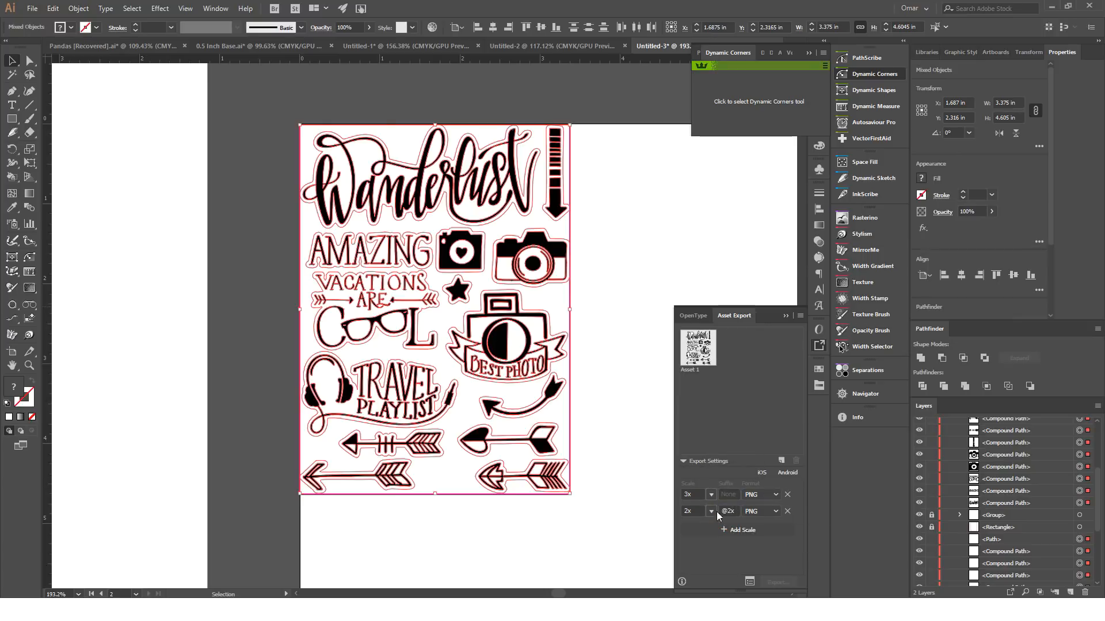
click(712, 511)
text(100)
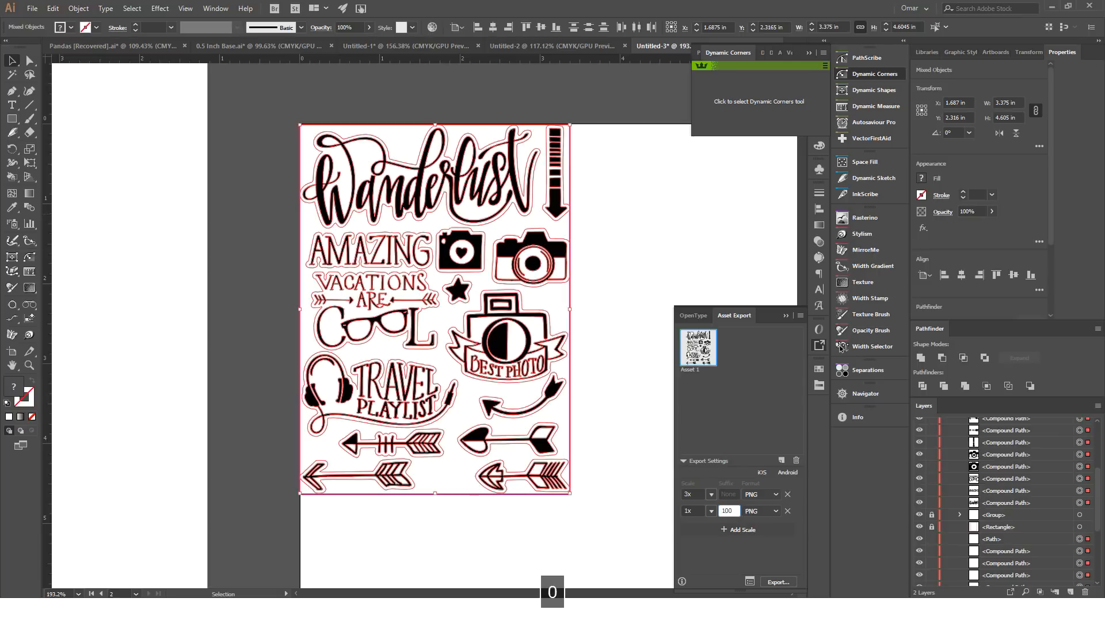
click(727, 494)
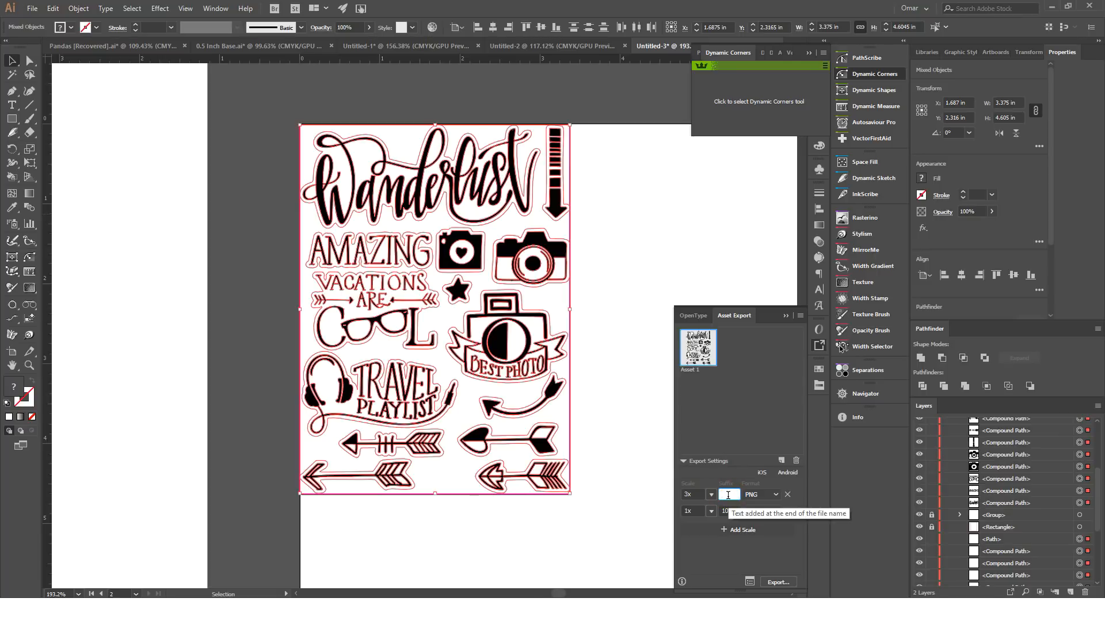
text(300)
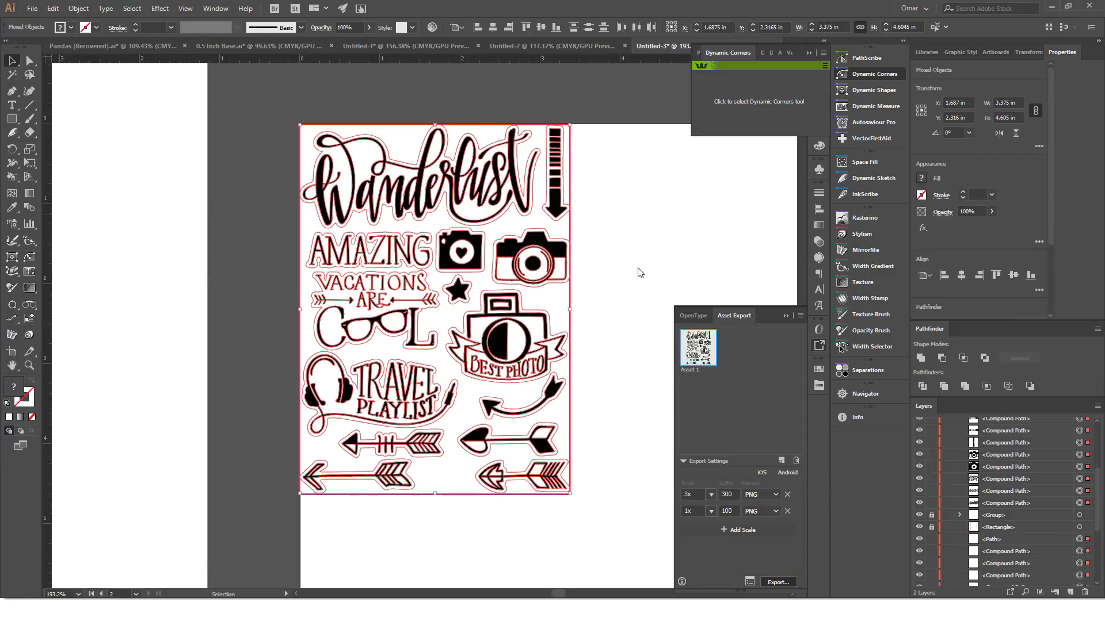
Export the asset, then select Asset 1.png and Asset 1100.png in Travel Stickers
click(777, 582)
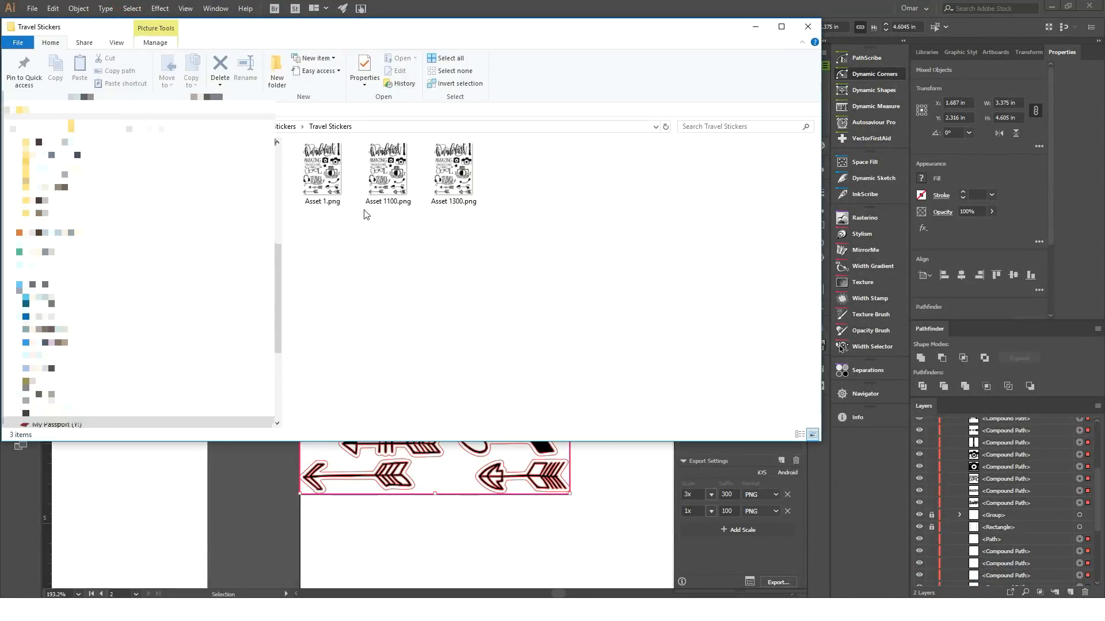
click(321, 172)
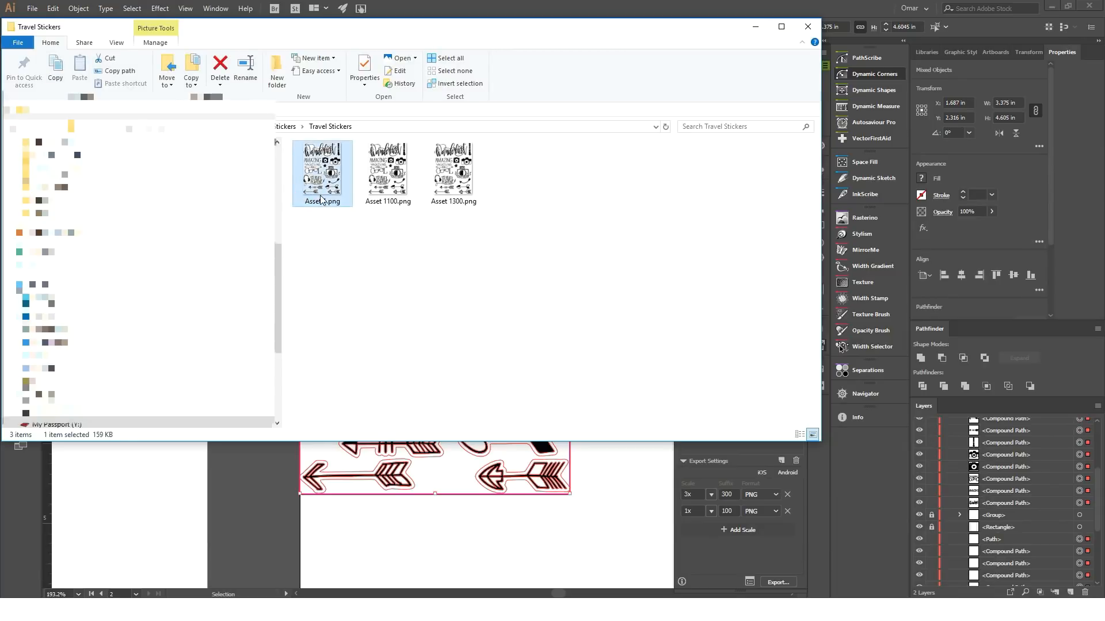
click(387, 172)
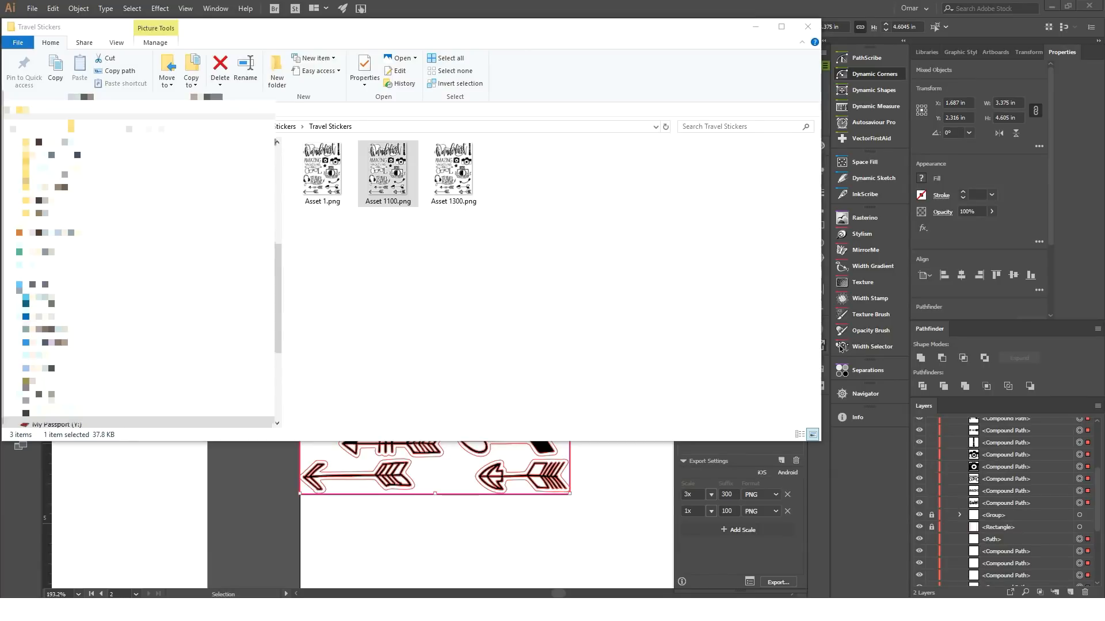
Open Asset 1100.png and then Asset 1300.png in Windows Photos
double_click(387, 169)
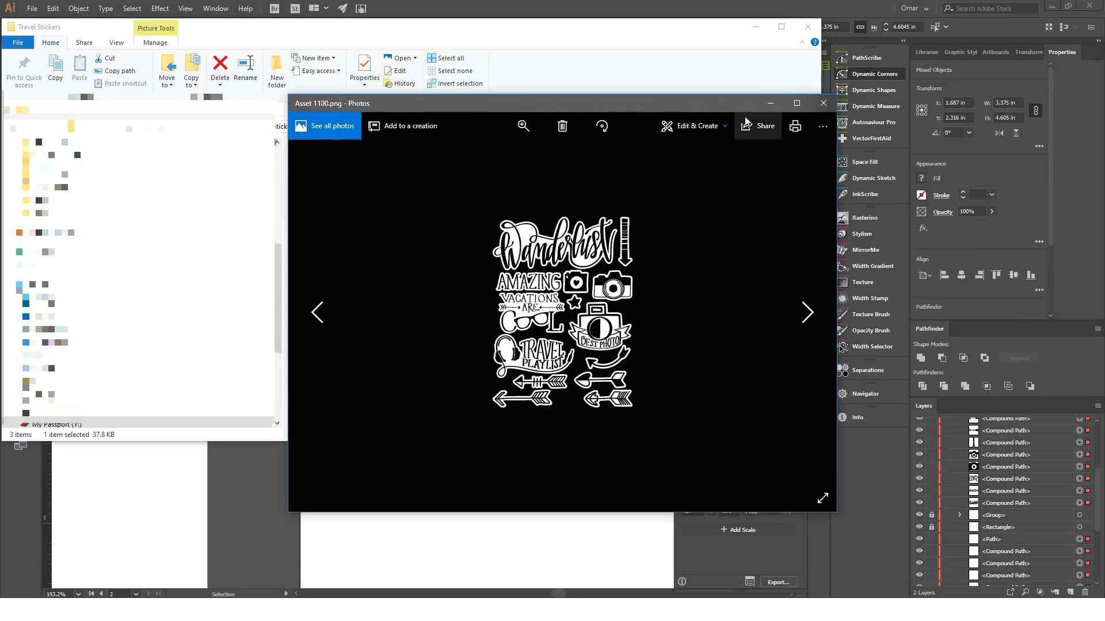
mouse_move(780, 200)
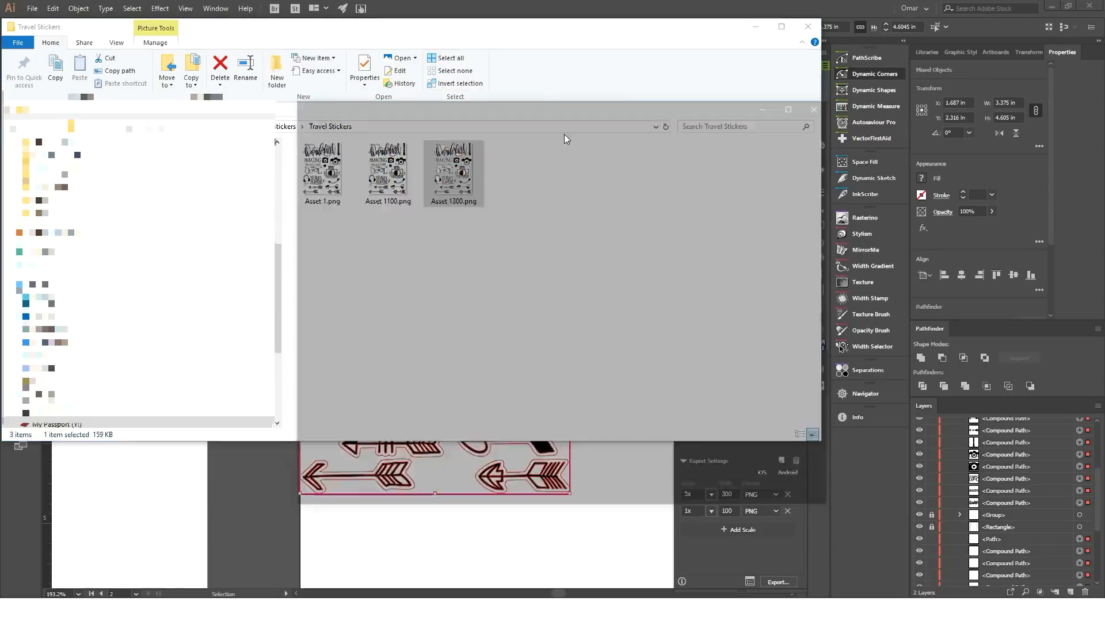
double_click(452, 172)
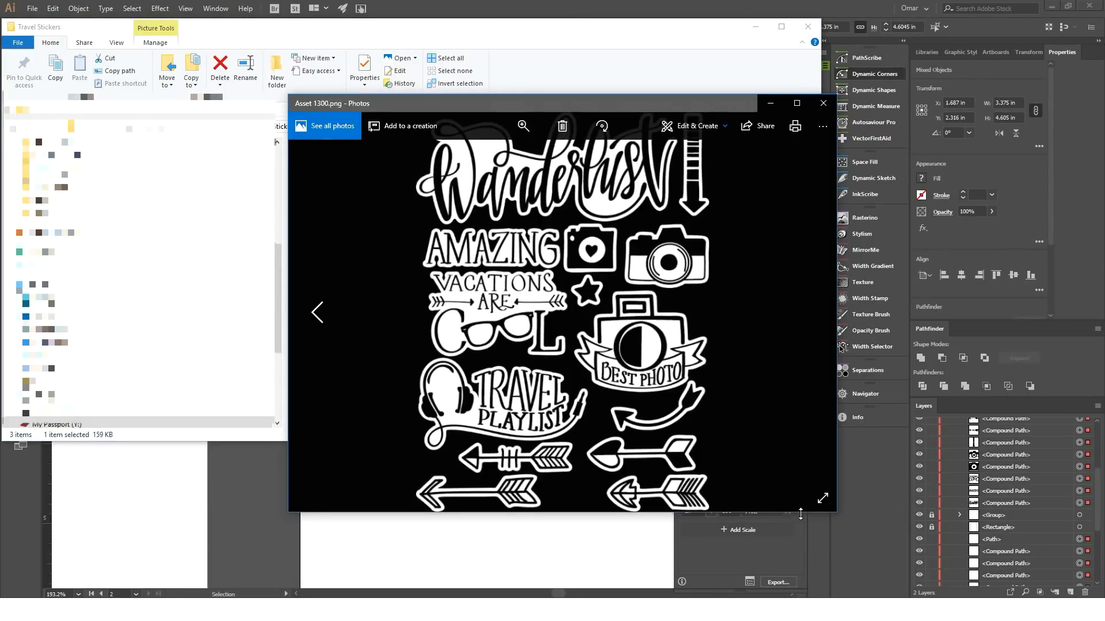